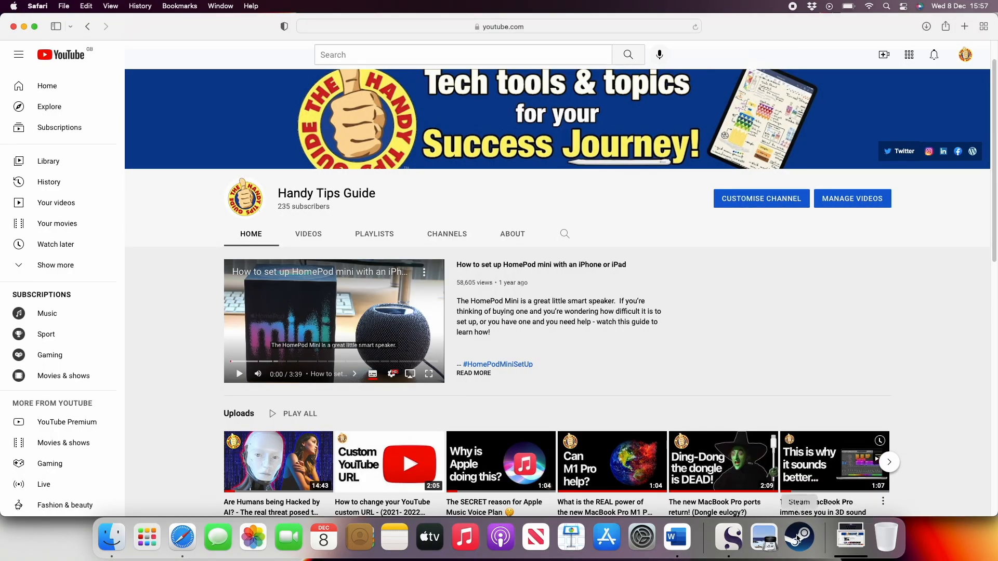
# Step: Open System Preferences' Bluetooth pane to pair the DualSense Wireless Controller
pyautogui.click(641, 538)
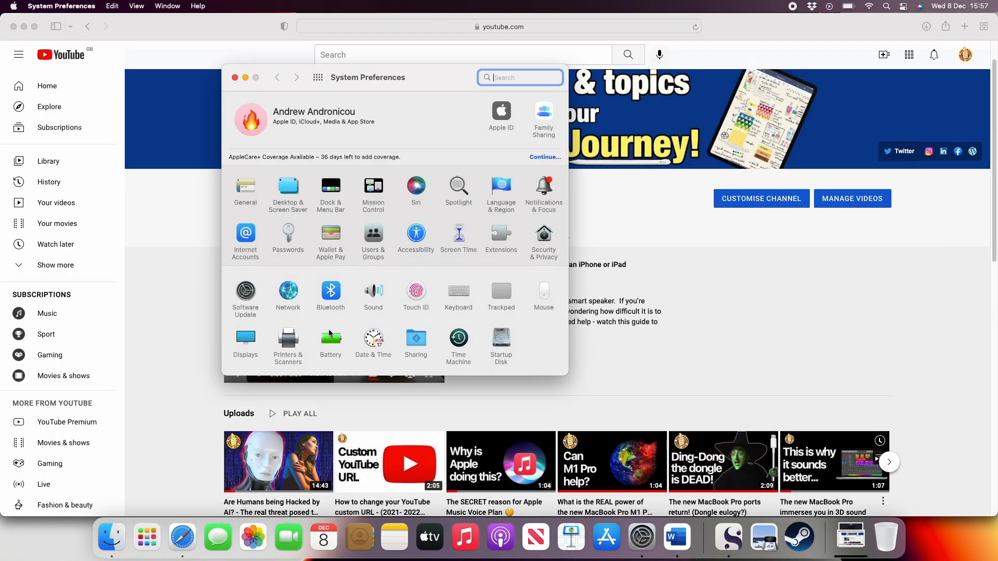
pyautogui.click(330, 291)
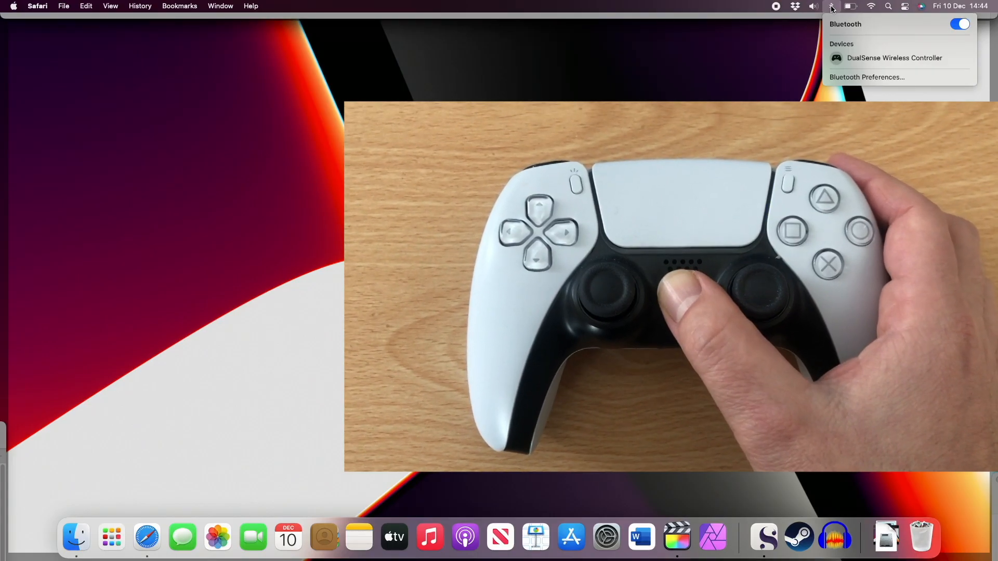
# Step: Open Steam Preferences > Controller > General Controller Settings, showing the detected PlayStation 5 Controller
pyautogui.click(833, 537)
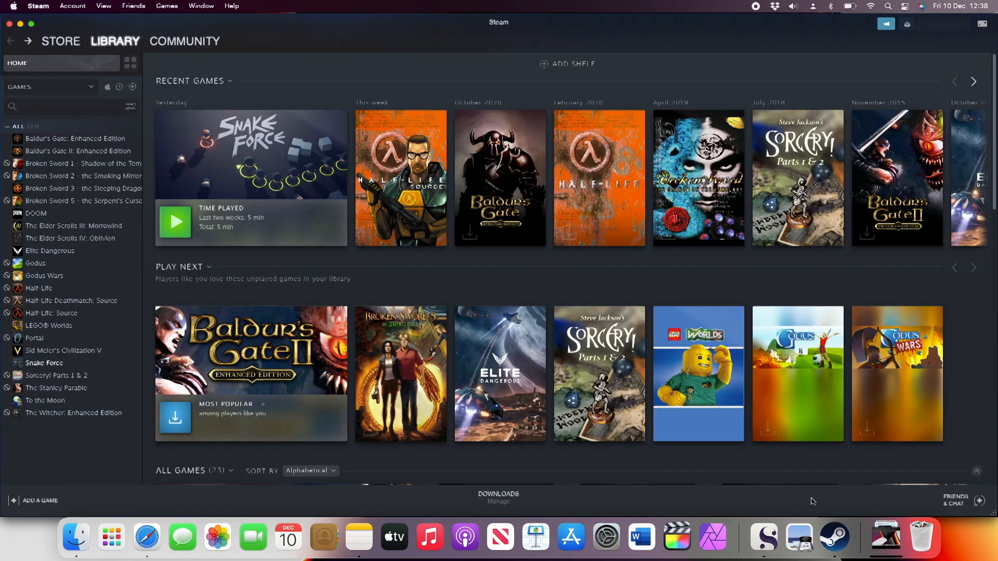
pyautogui.click(38, 6)
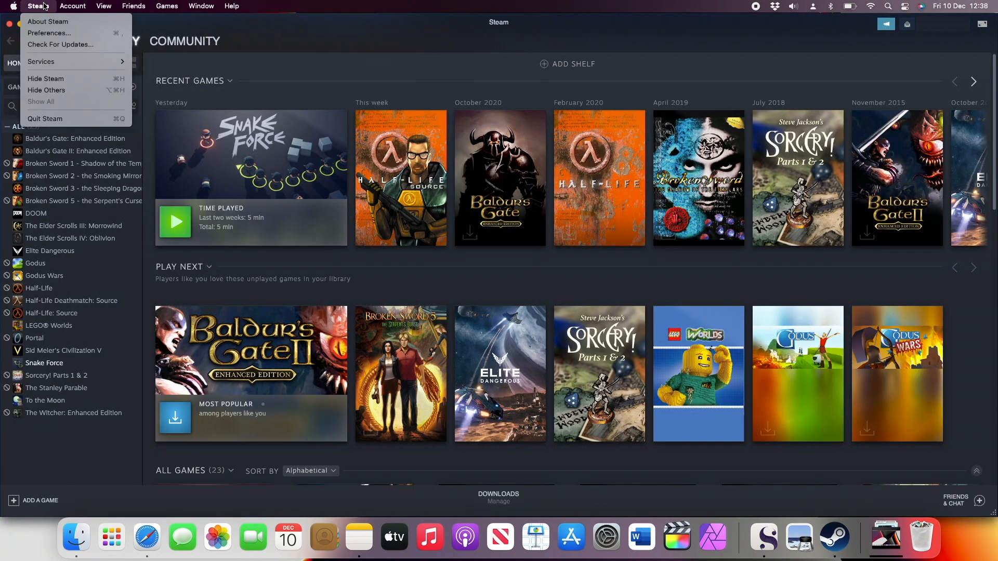
pyautogui.click(48, 32)
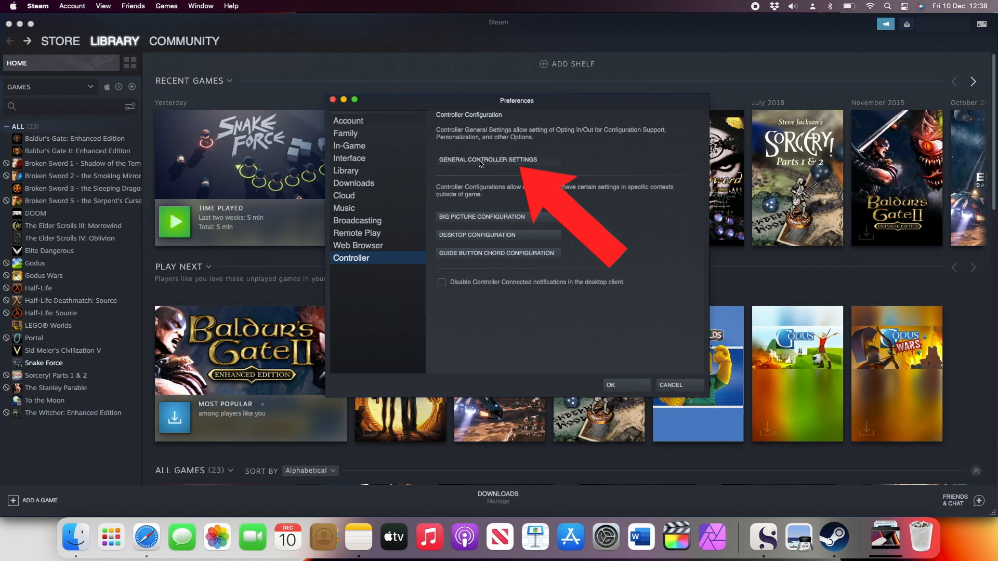
pyautogui.click(487, 160)
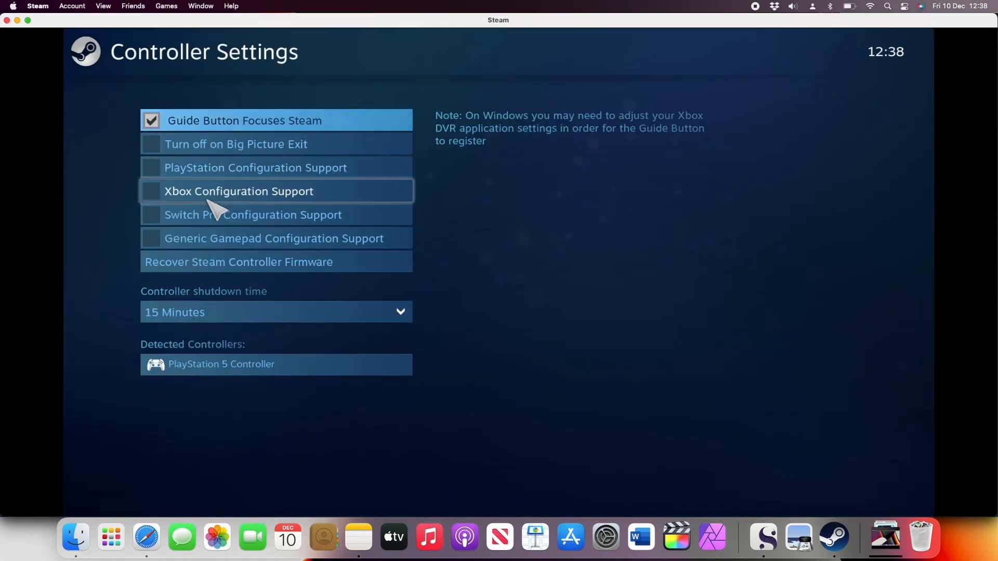